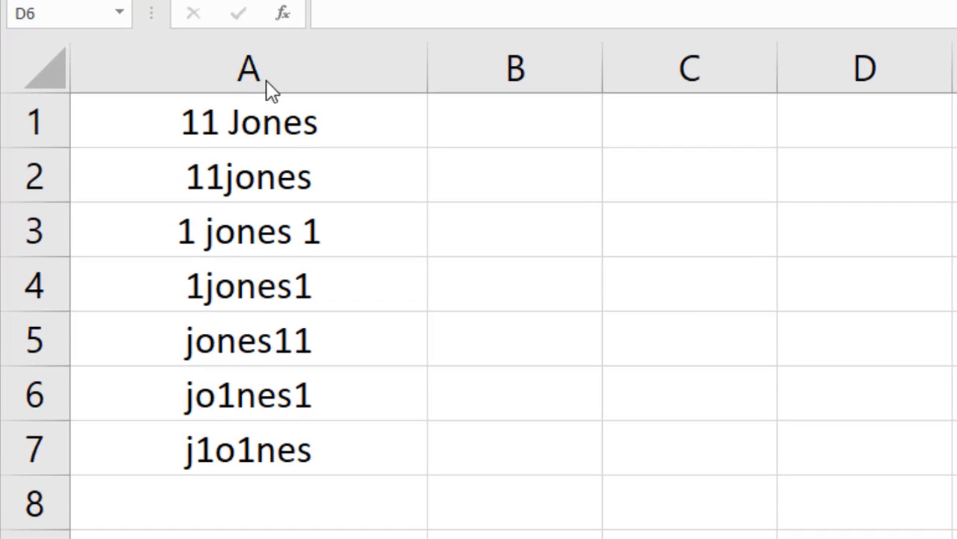
mouse_move(388, 140)
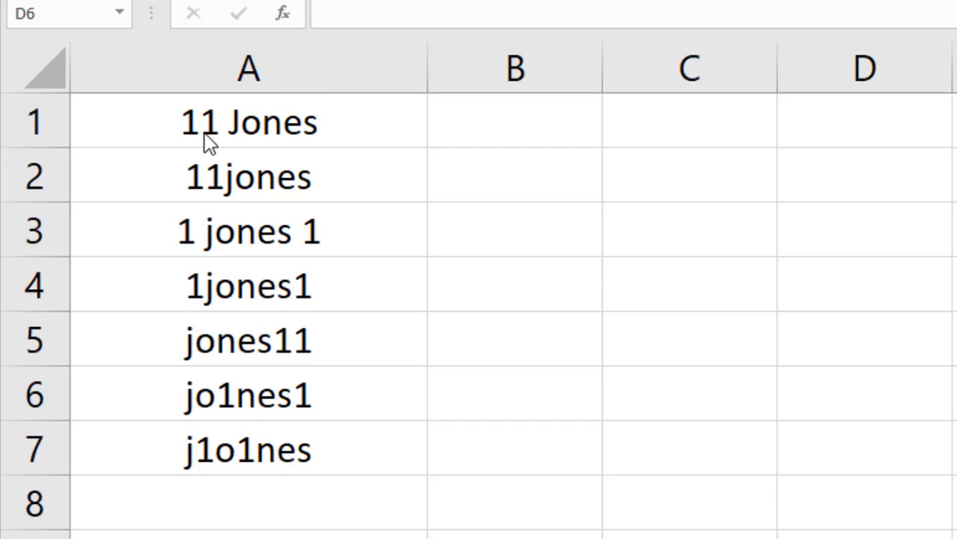
mouse_move(308, 135)
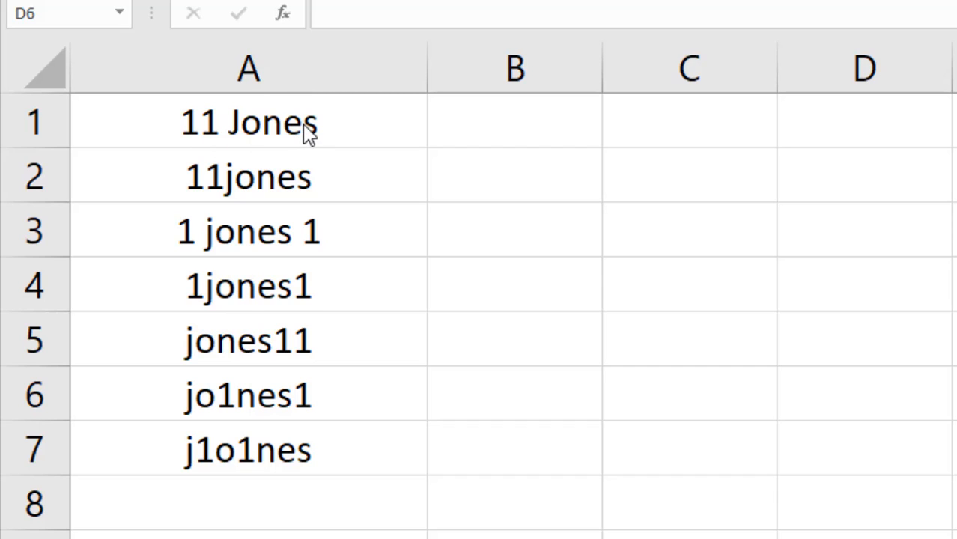
mouse_move(217, 138)
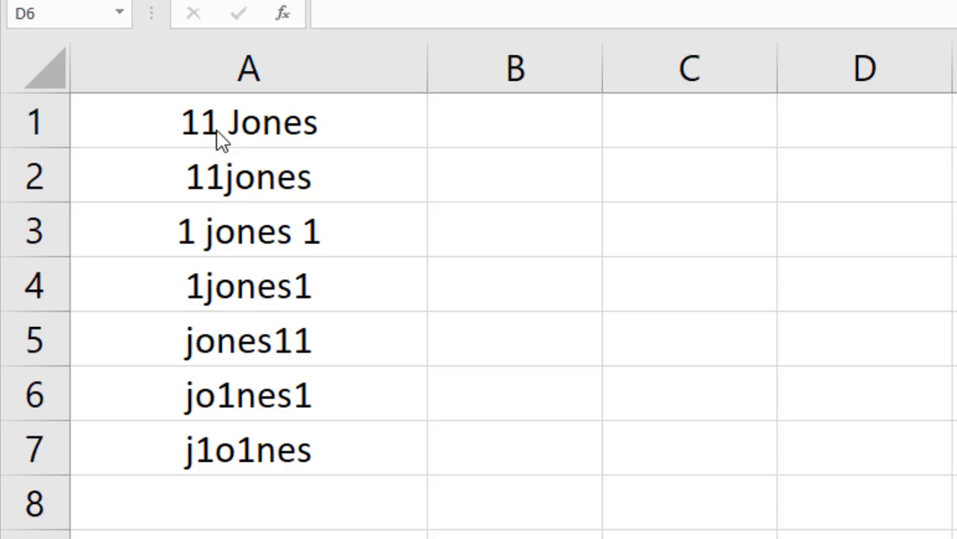
mouse_move(255, 150)
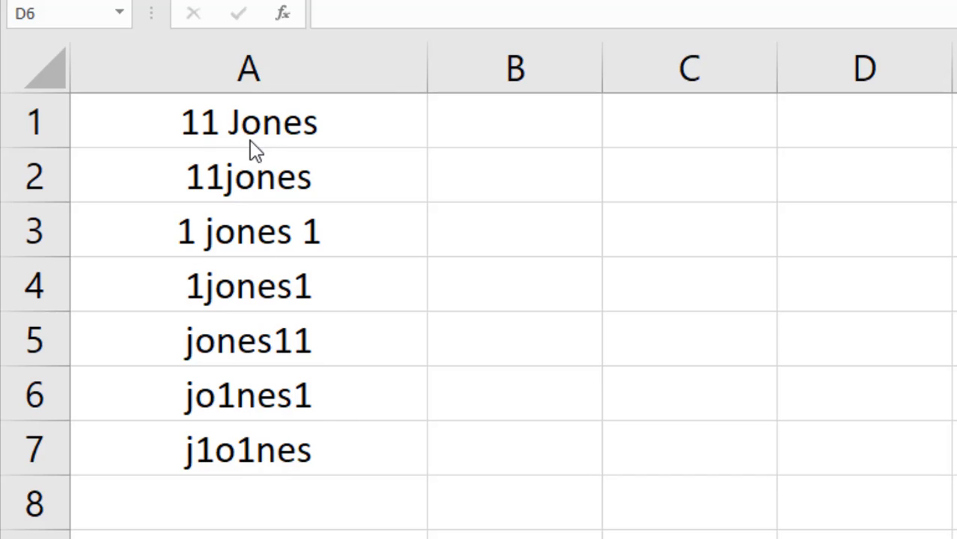
mouse_move(201, 138)
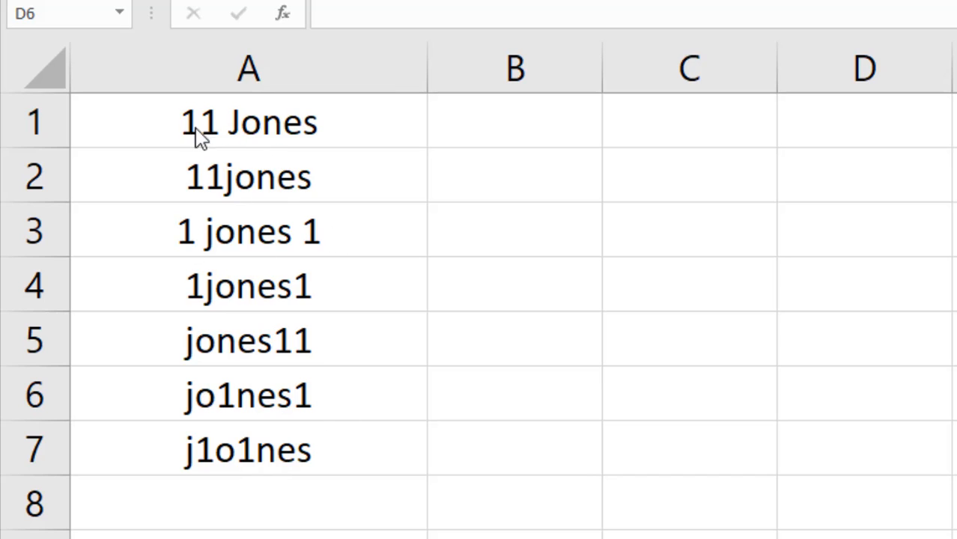
mouse_move(227, 148)
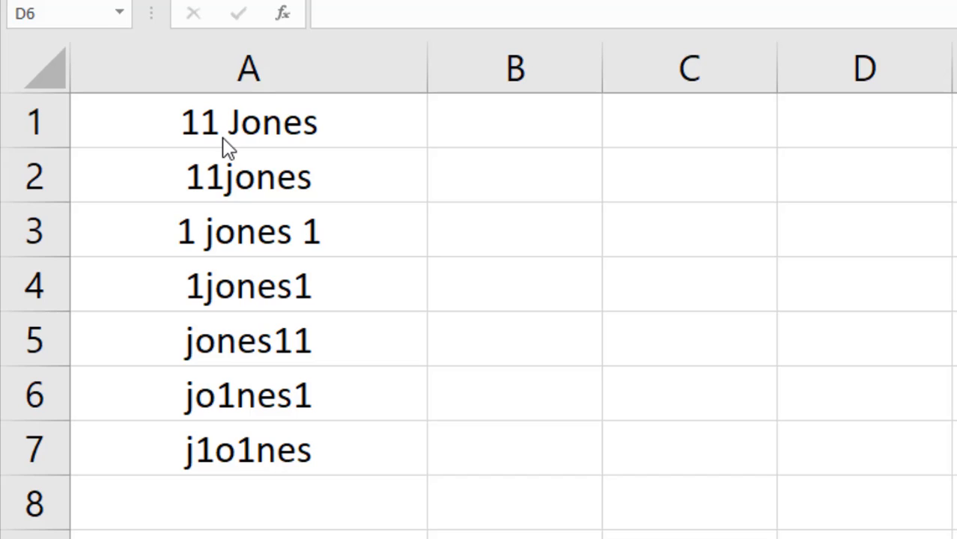
mouse_move(192, 137)
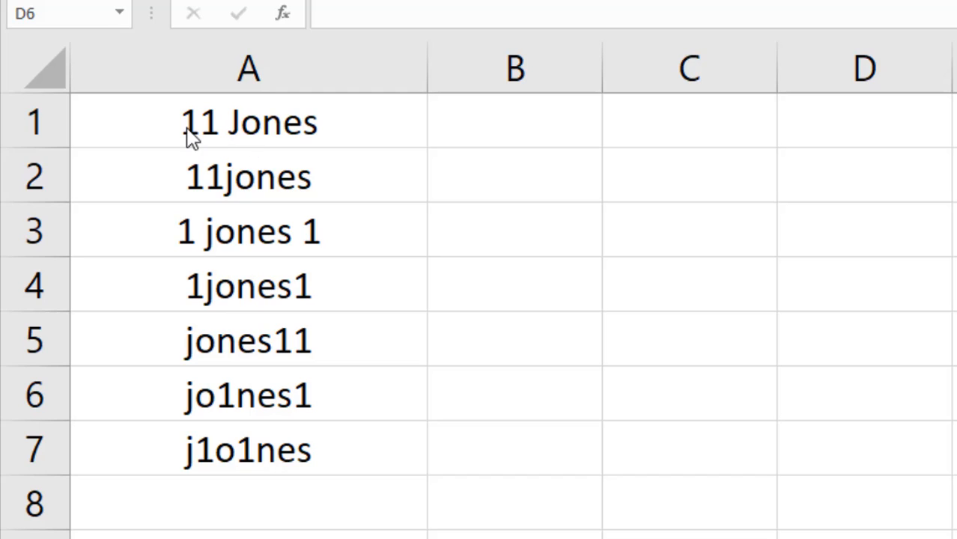
mouse_move(198, 142)
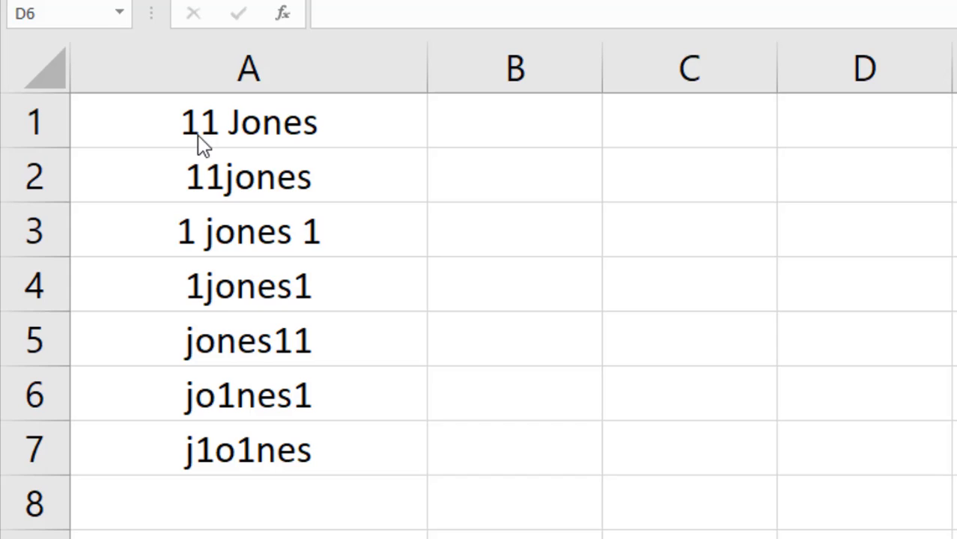
mouse_move(217, 207)
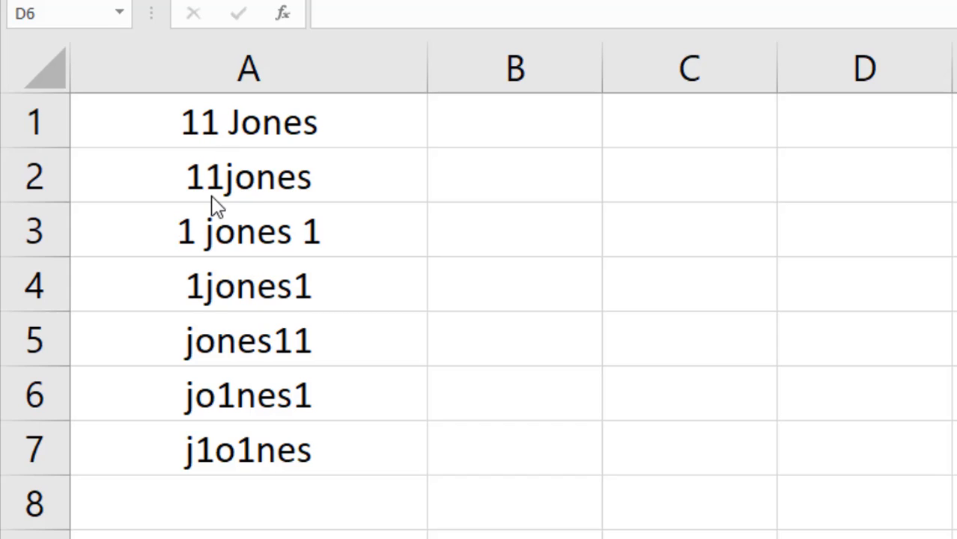
mouse_move(193, 193)
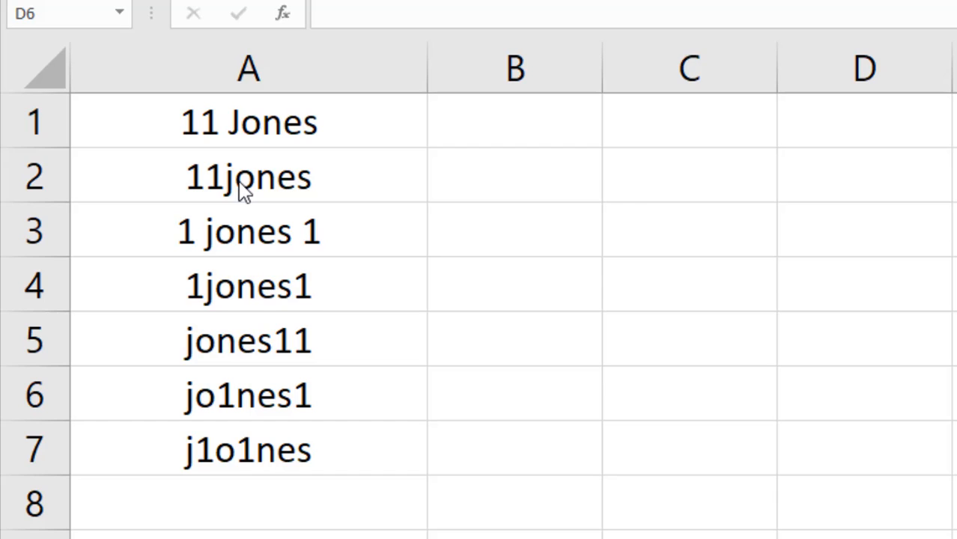
mouse_move(185, 247)
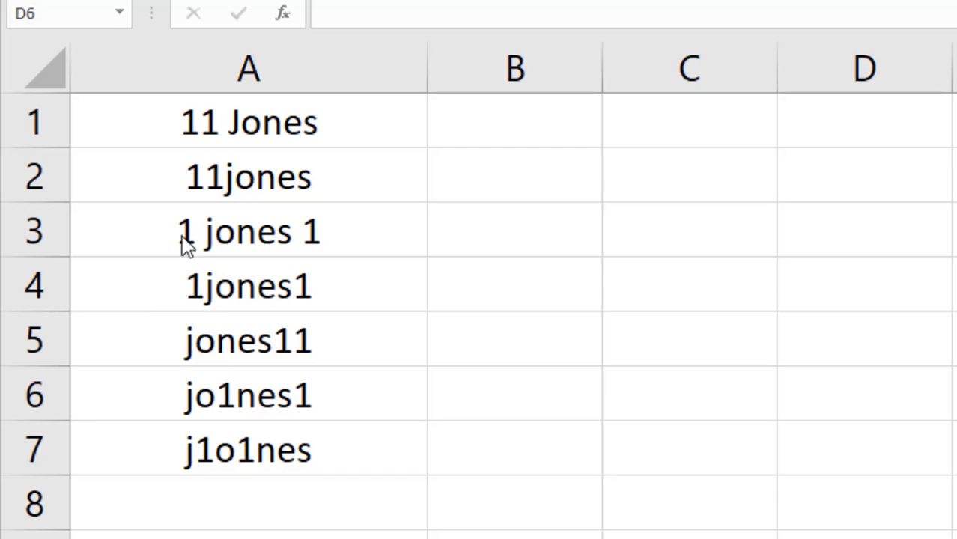
mouse_move(213, 248)
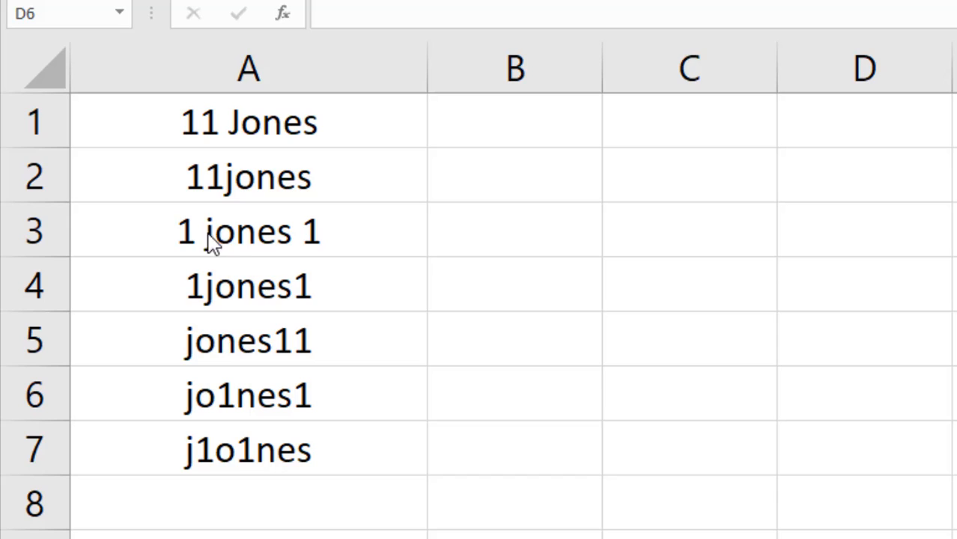
mouse_move(207, 251)
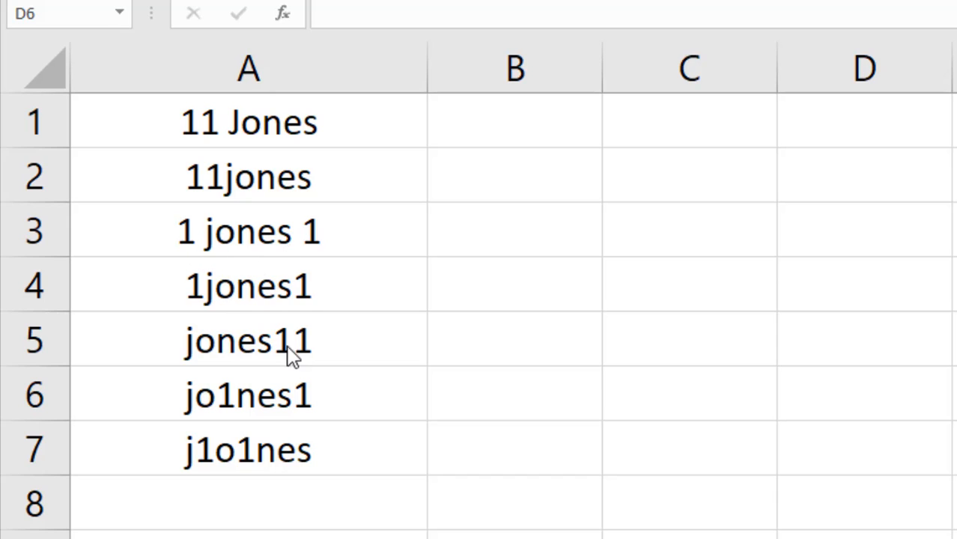
mouse_move(217, 302)
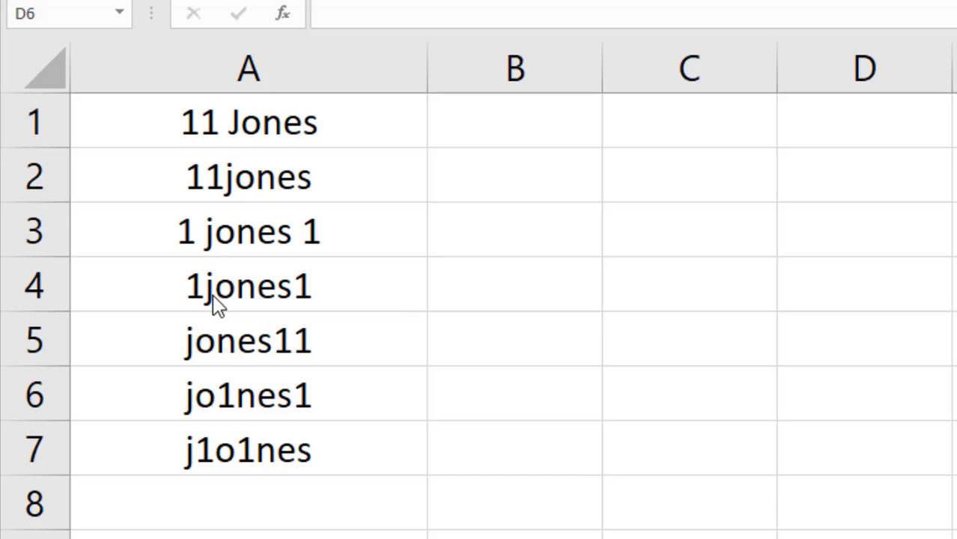
mouse_move(189, 338)
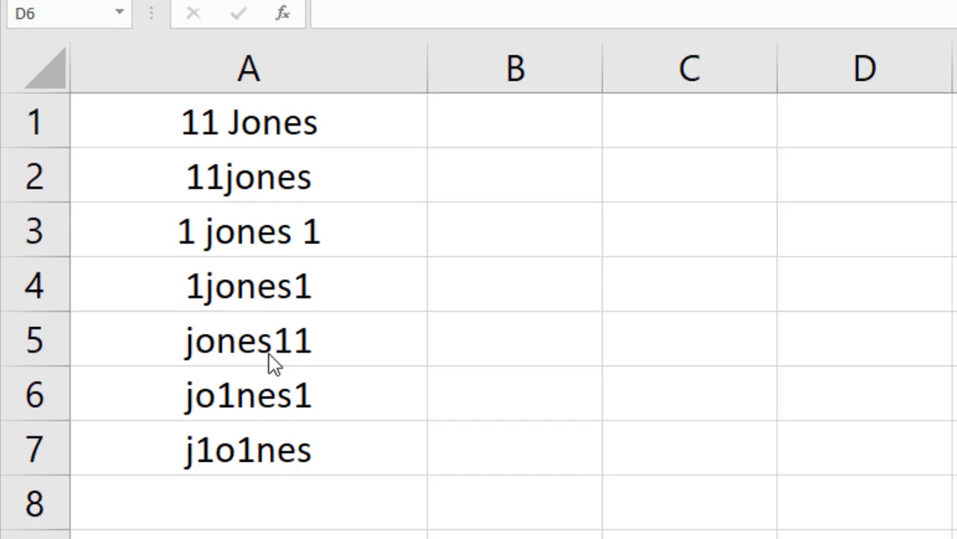
mouse_move(271, 148)
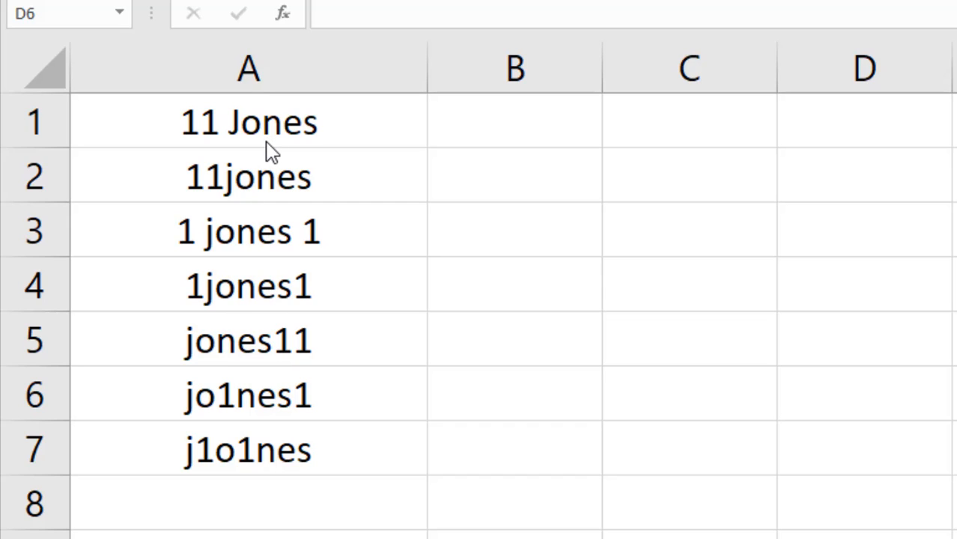
mouse_move(292, 135)
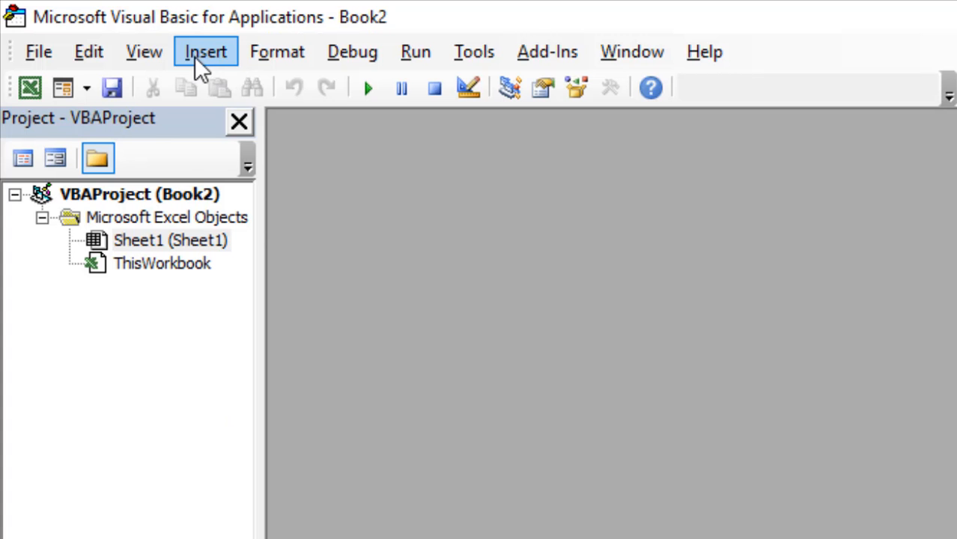
- Add Module1 with the GetNumbers regex macro and run it to bring up the range prompt
left_click(205, 51)
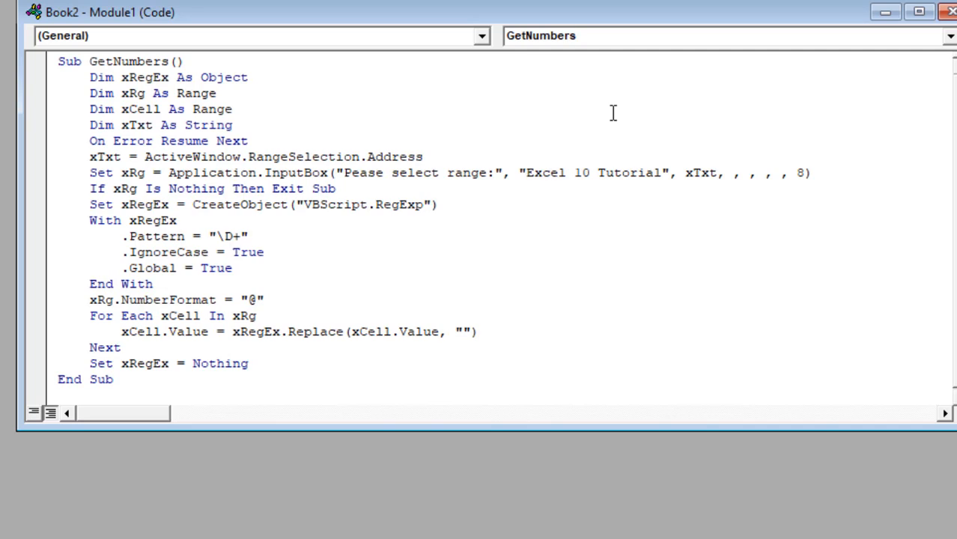
mouse_move(590, 132)
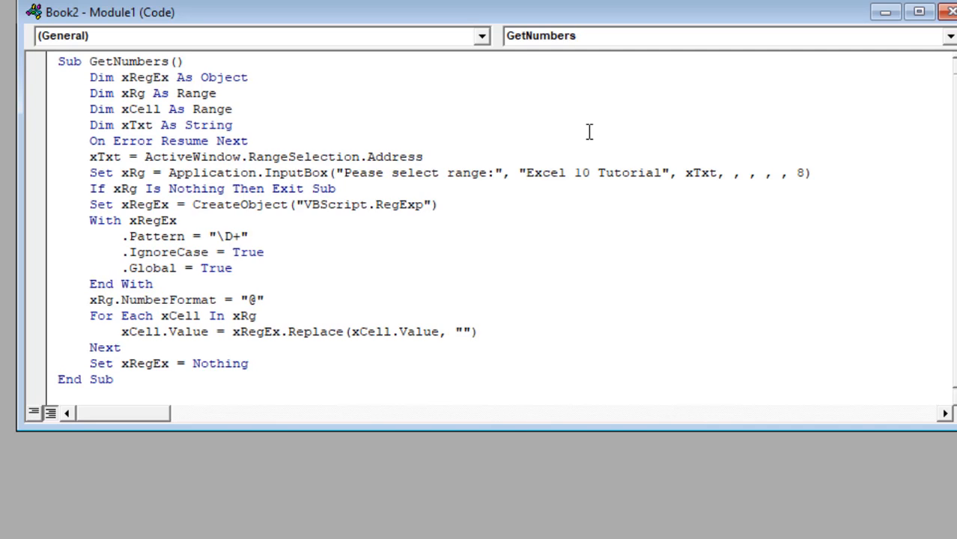
left_click(114, 381)
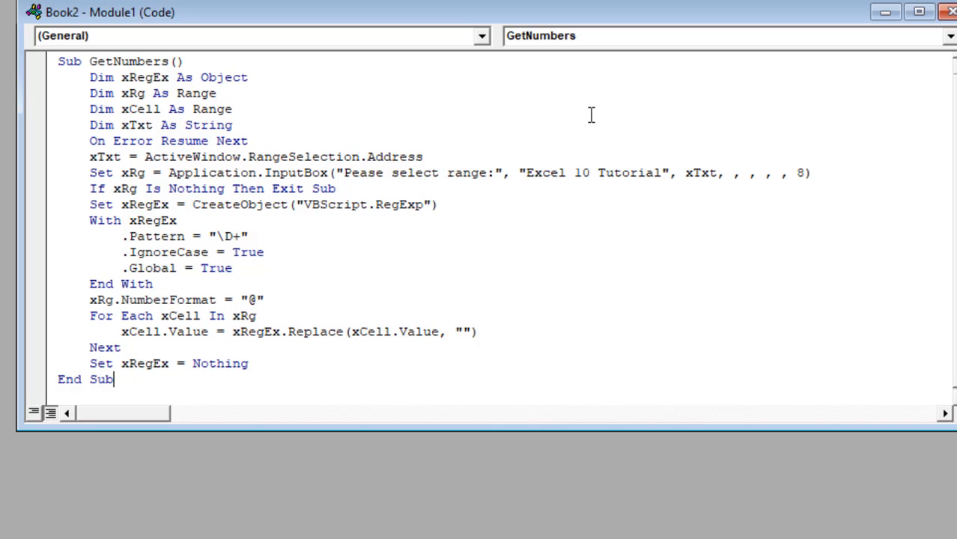
left_click(917, 12)
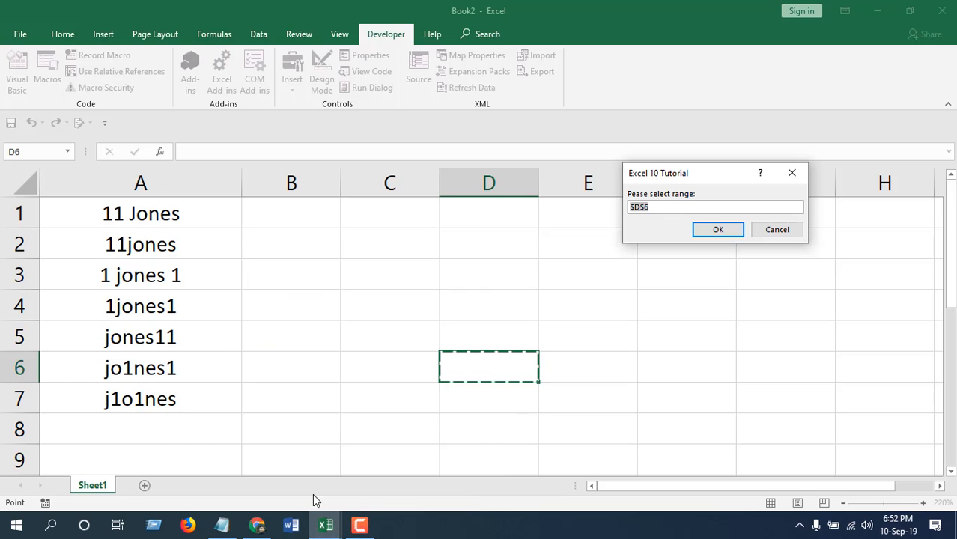
mouse_move(476, 352)
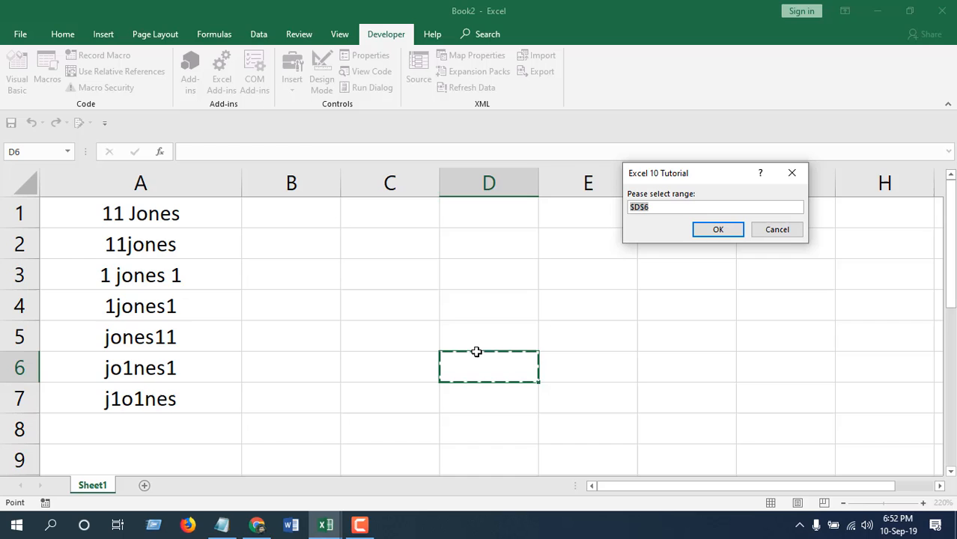
- Choose A1:A7 as the macro's range so the Jones entries reduce to 11
left_click_drag(141, 213, 141, 399)
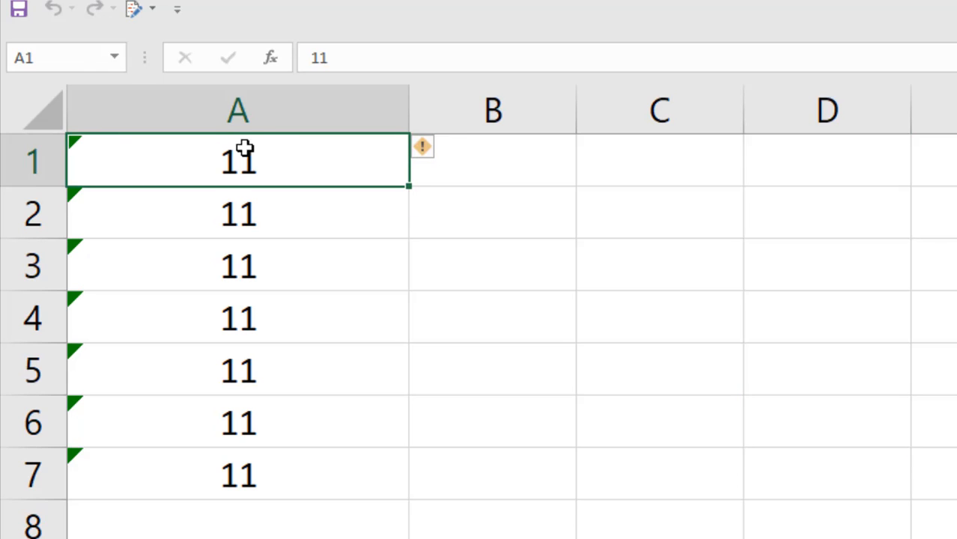
- Select the converted 11 results in A1:A7 to surface the stored-as-text warning
left_click(440, 147)
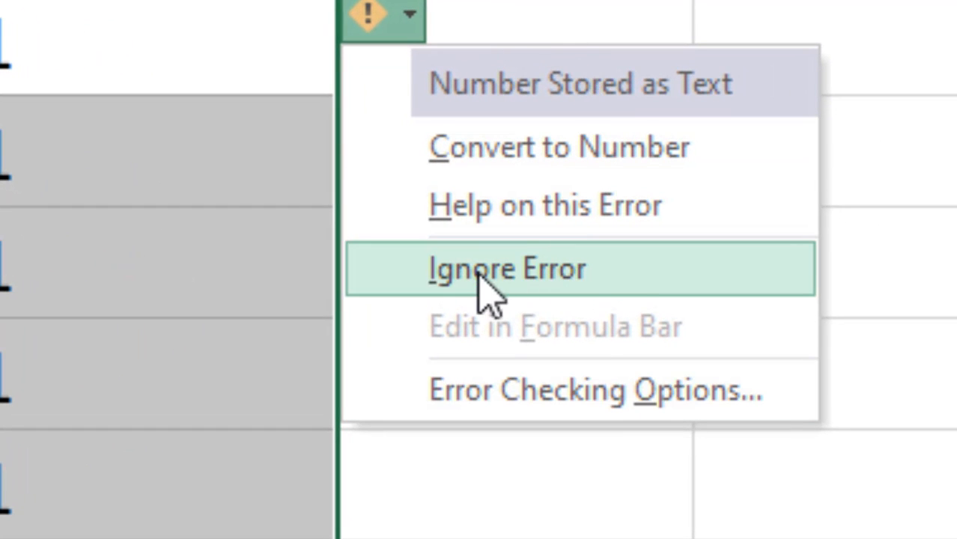
mouse_move(450, 82)
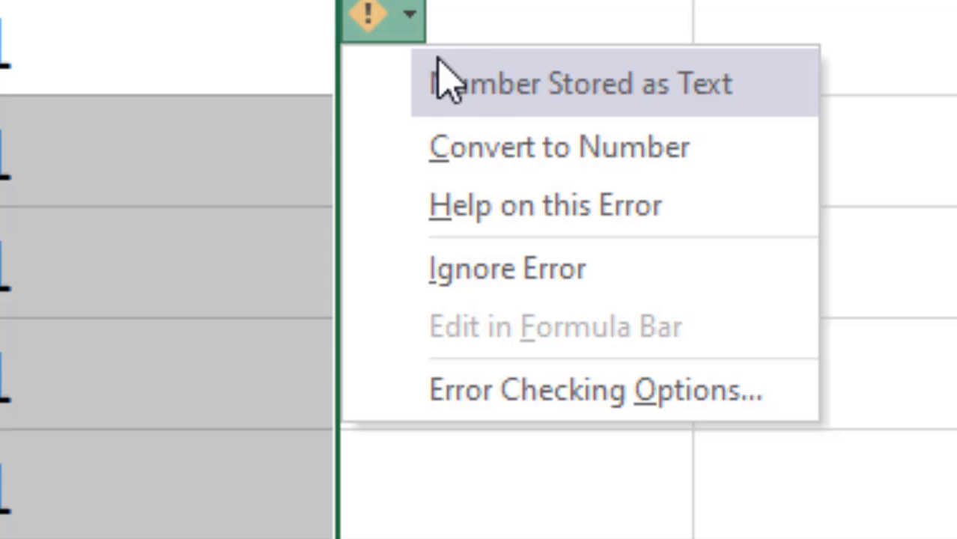
mouse_move(626, 90)
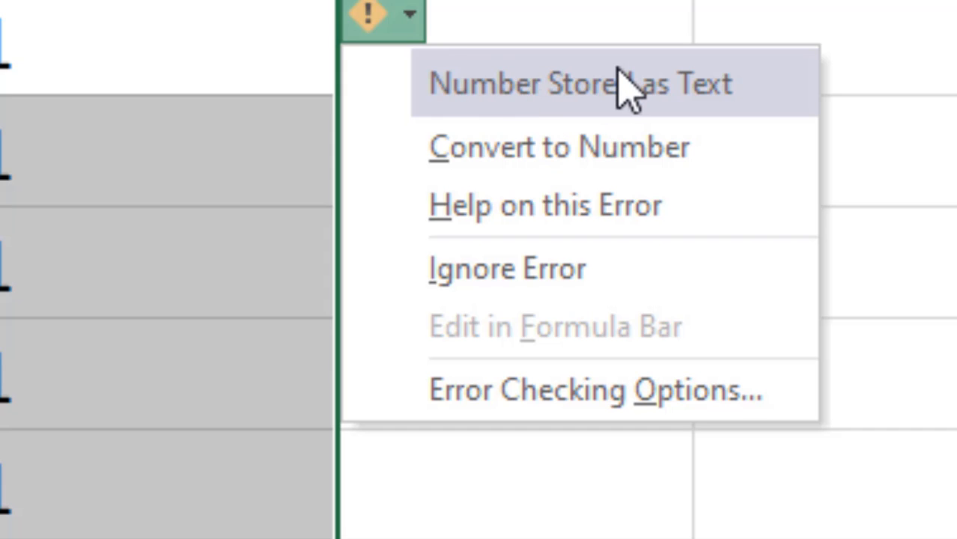
mouse_move(512, 147)
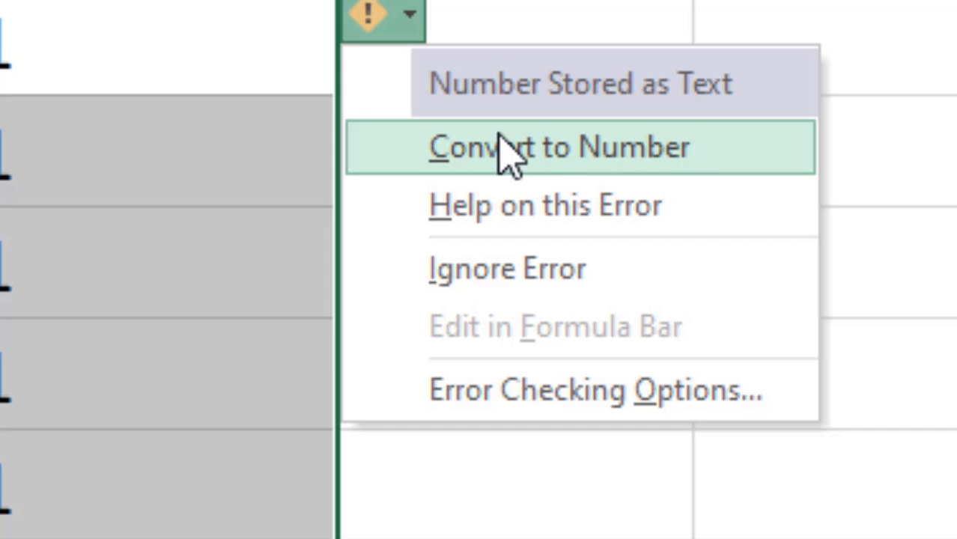
- Convert the seven text 11 entries in column A to real numbers
left_click(517, 147)
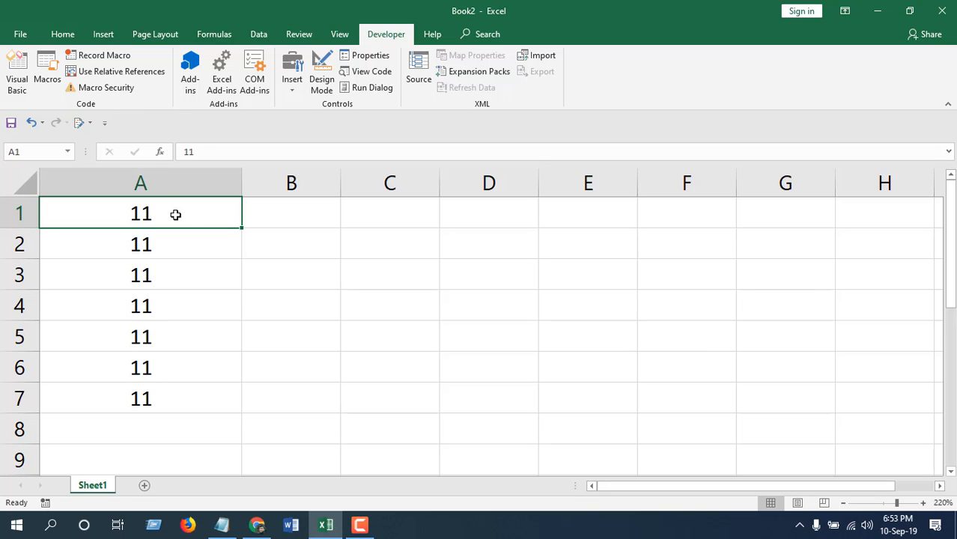
mouse_move(174, 208)
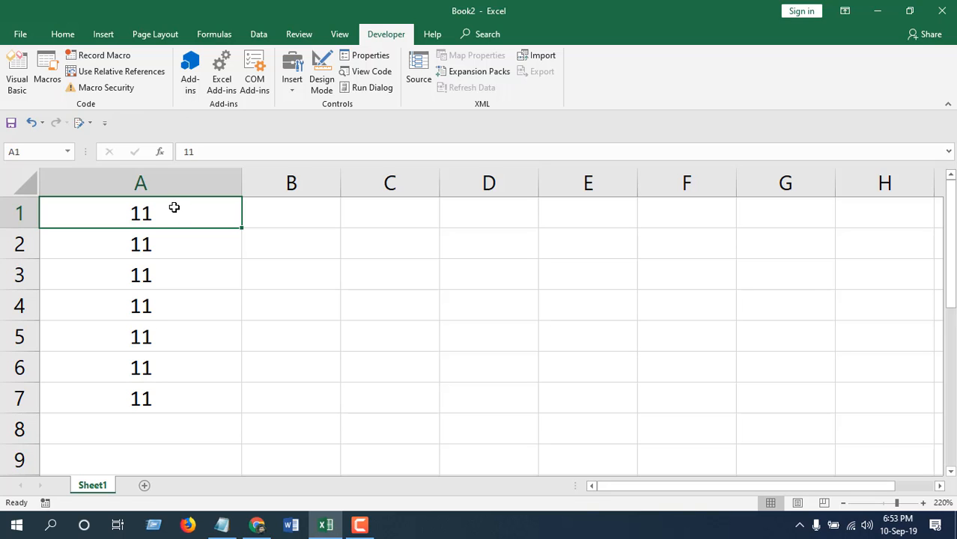